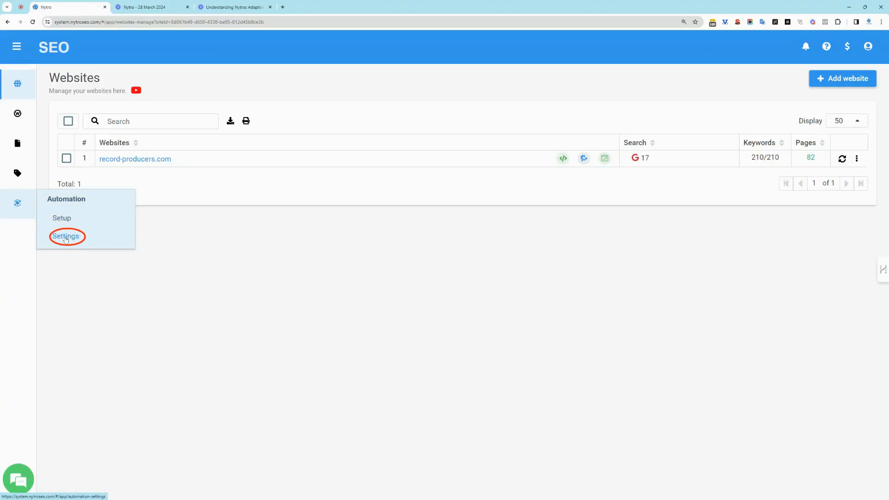
Step: Show the automation settings for record-producers.com and select the business name Record Producers
click(65, 236)
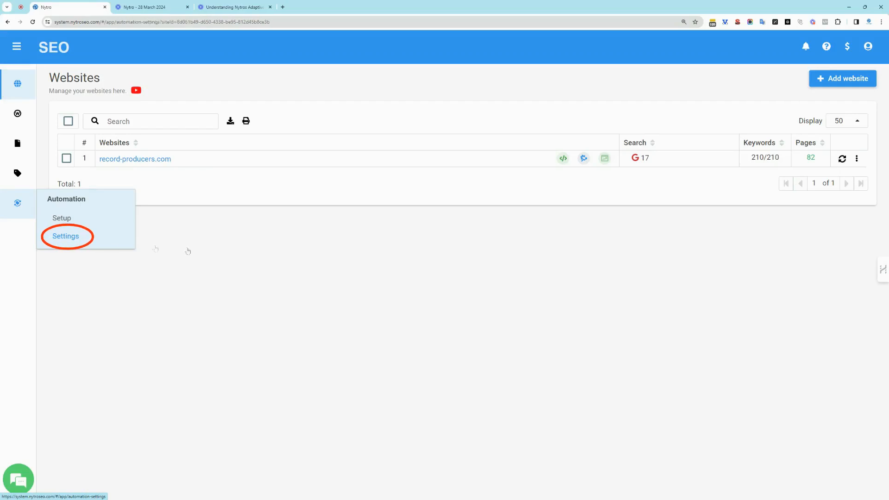
click(65, 236)
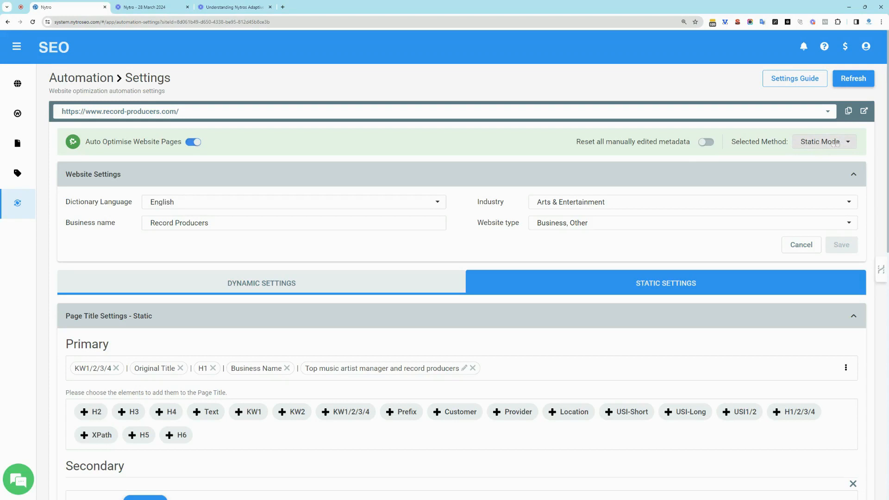
mouse_move(175, 208)
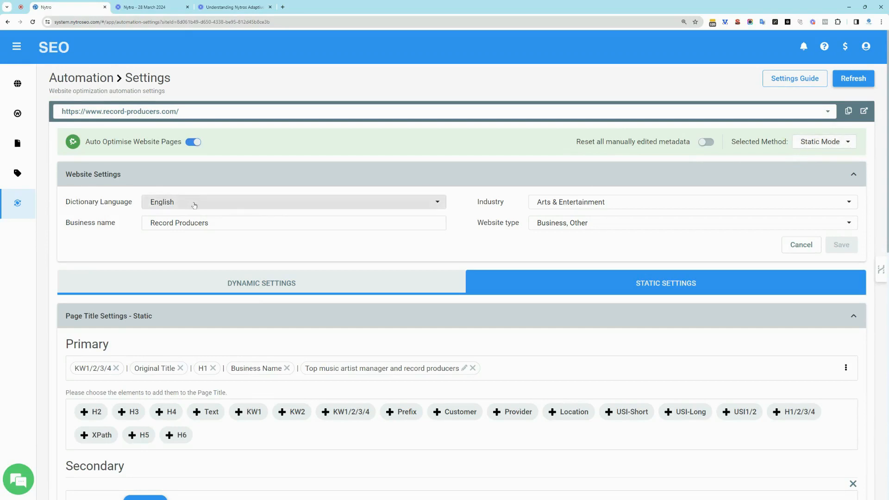
double_click(180, 222)
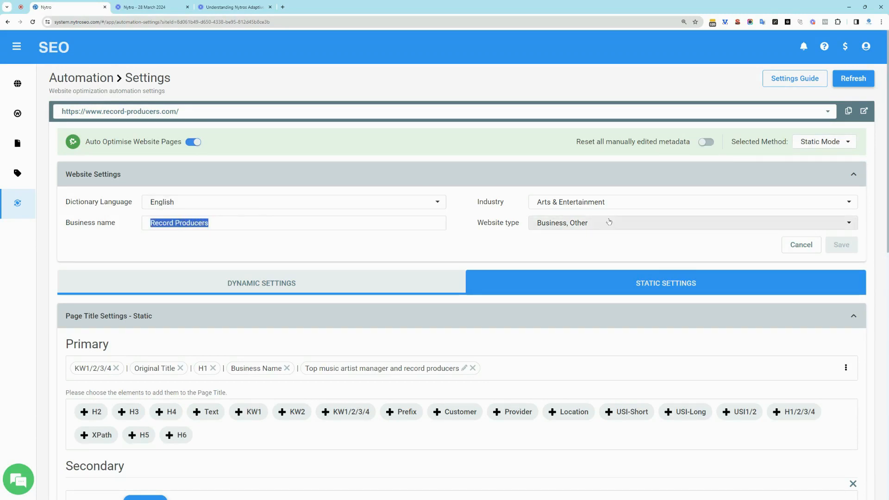
mouse_move(690, 231)
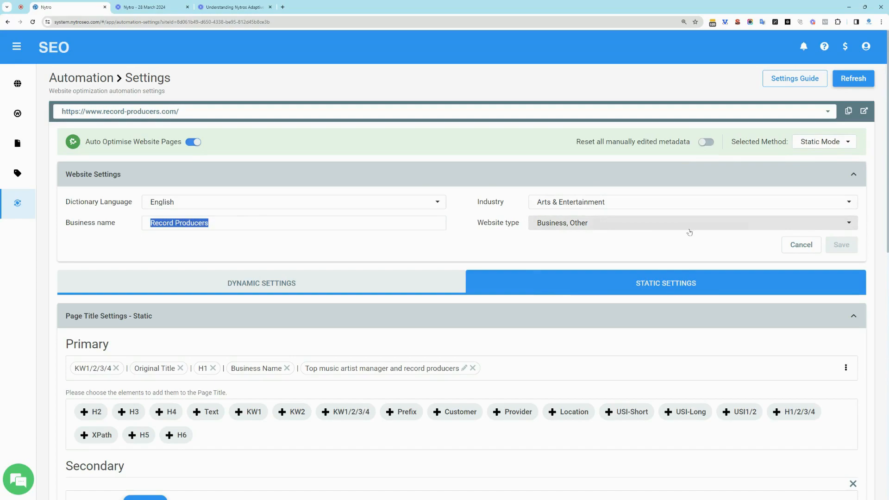
Step: Review the dynamic keyword auto-optimization options, then return to the static settings
click(261, 284)
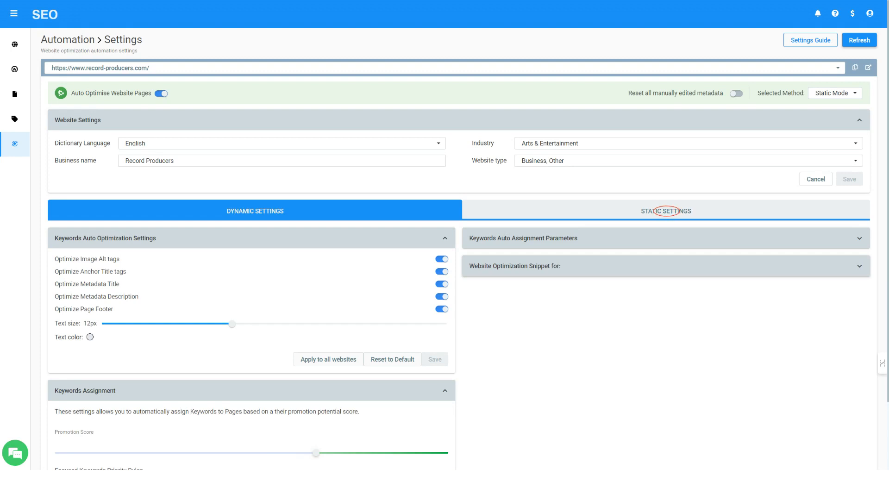
click(667, 211)
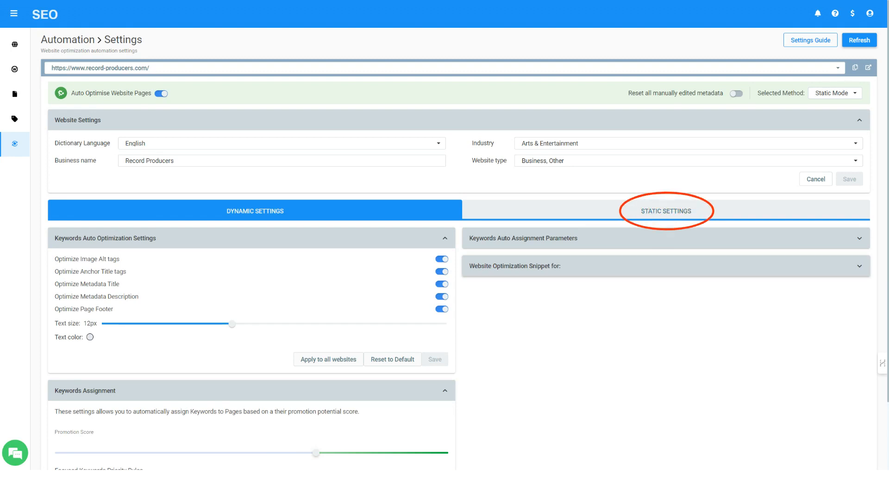